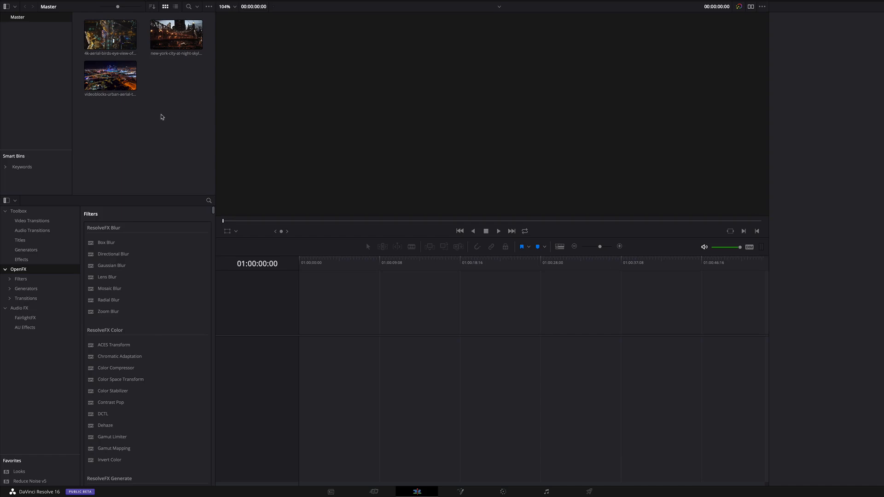
Step: Place the Las Vegas, New York and urban timelapse clips in order, then select the first
left_click(110, 35)
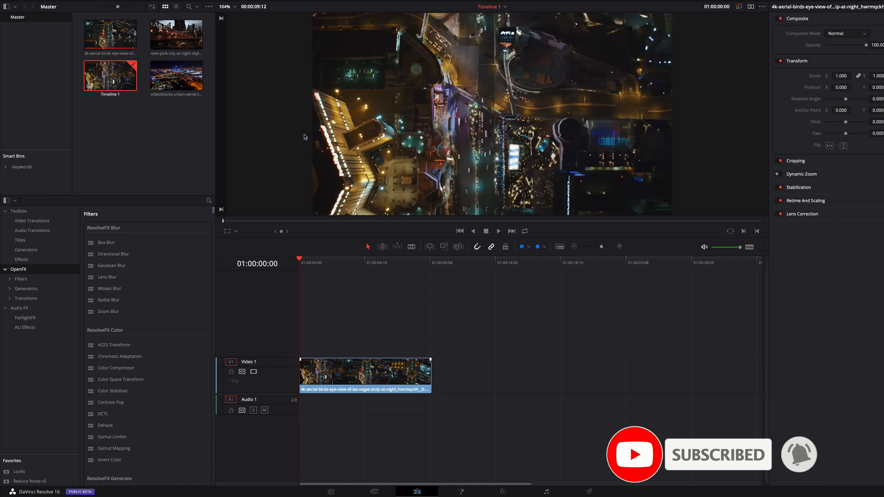
left_click(176, 35)
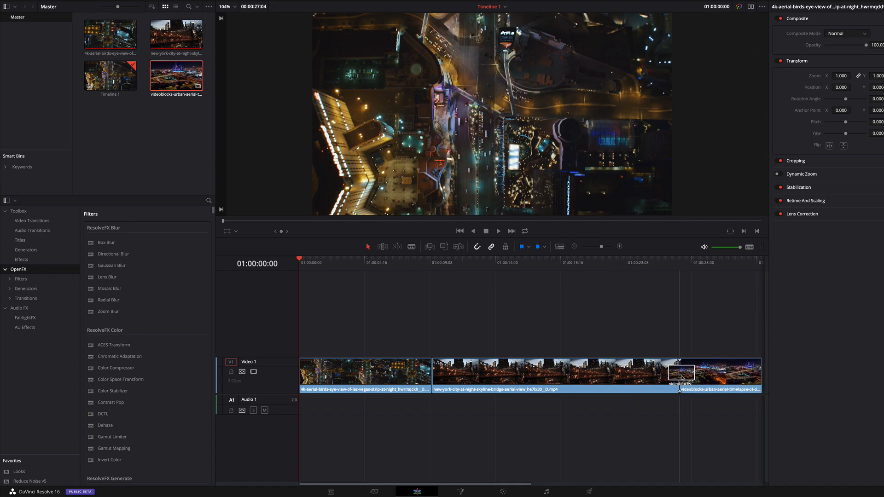
left_click(497, 231)
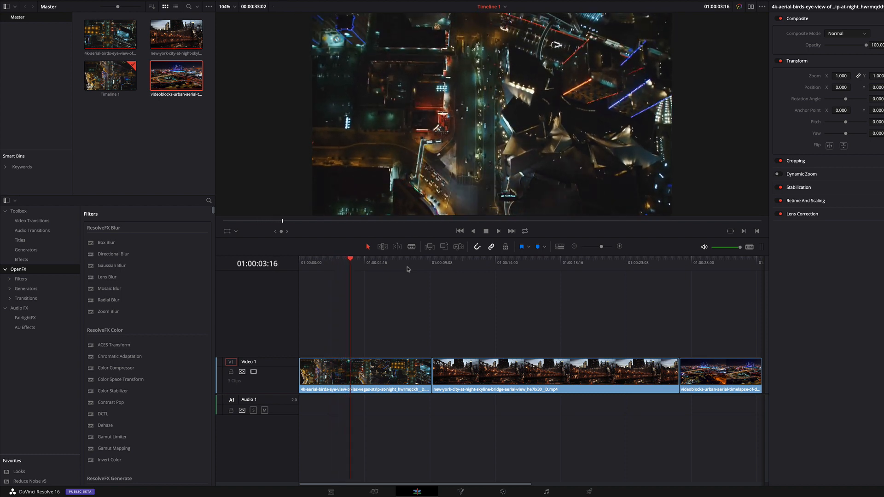
left_click(364, 372)
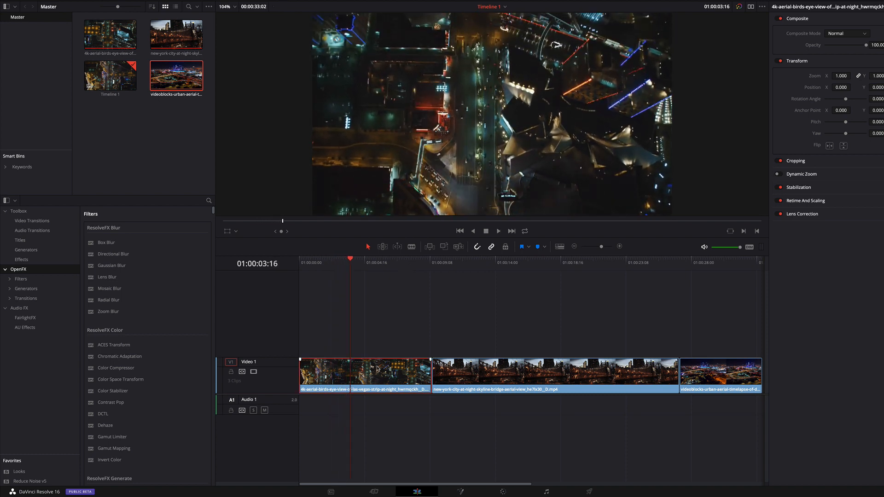
mouse_move(502, 492)
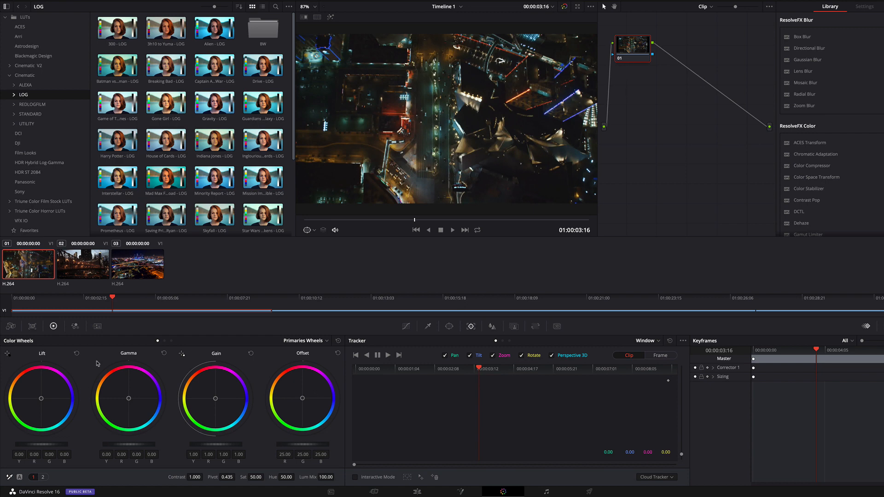
mouse_move(130, 400)
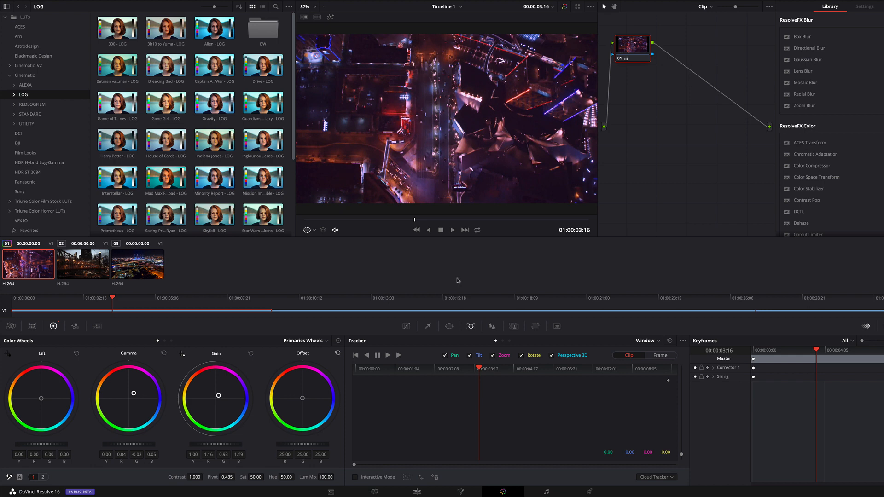
mouse_move(641, 105)
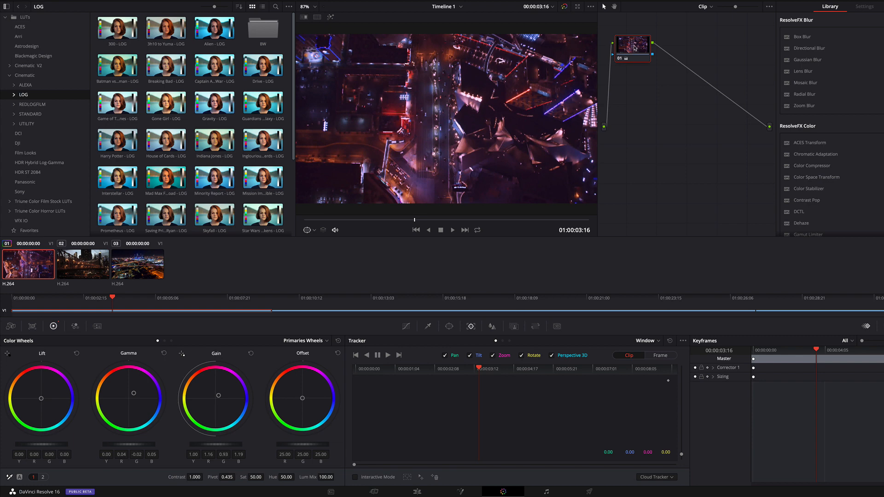
Step: Add a serial node after node 01 and search OpenFX for 'Light Rays'
right_click(632, 46)
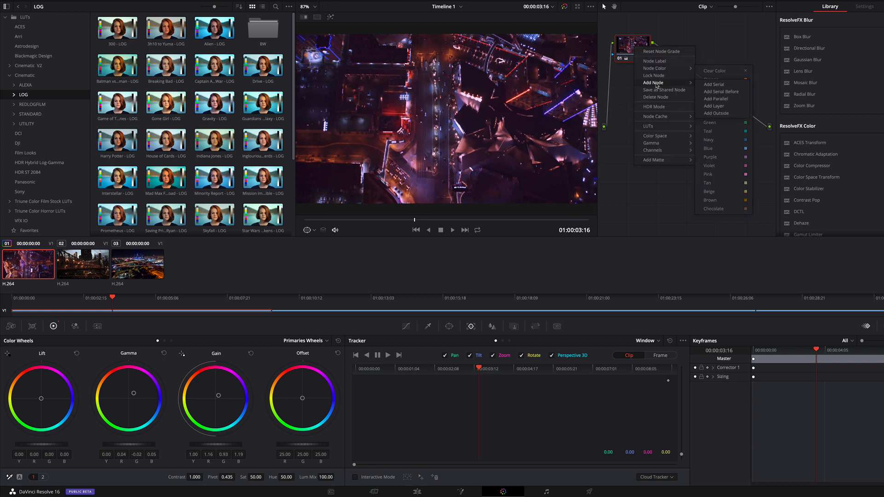
left_click(713, 84)
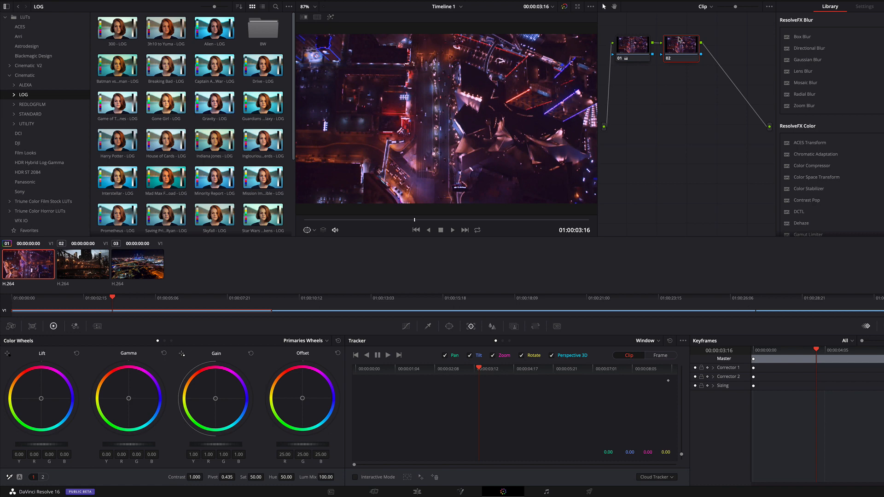
mouse_move(845, 42)
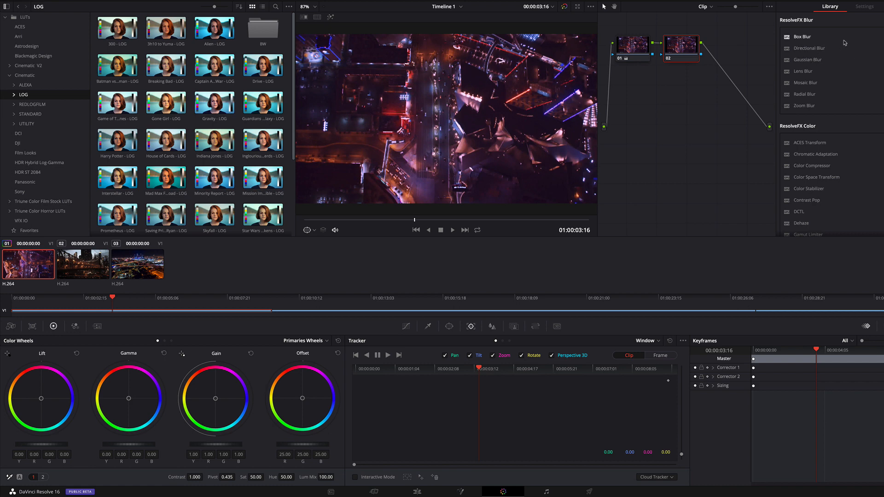
mouse_move(829, 48)
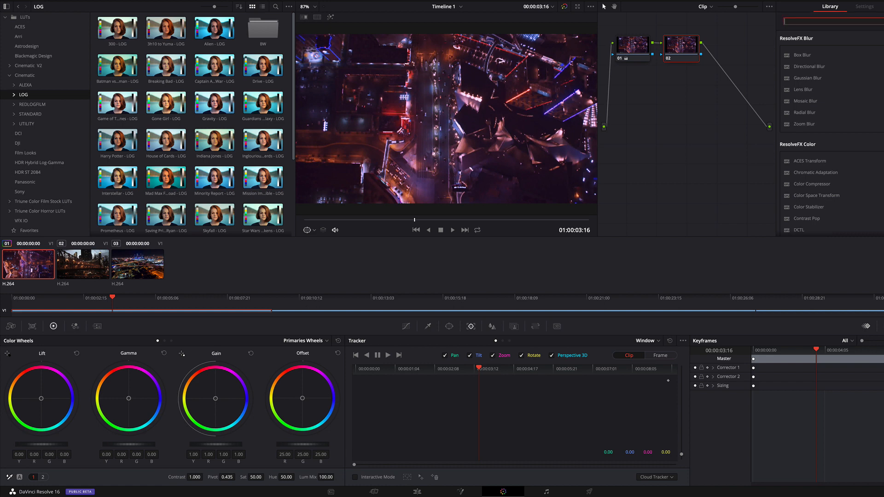
type("ligh")
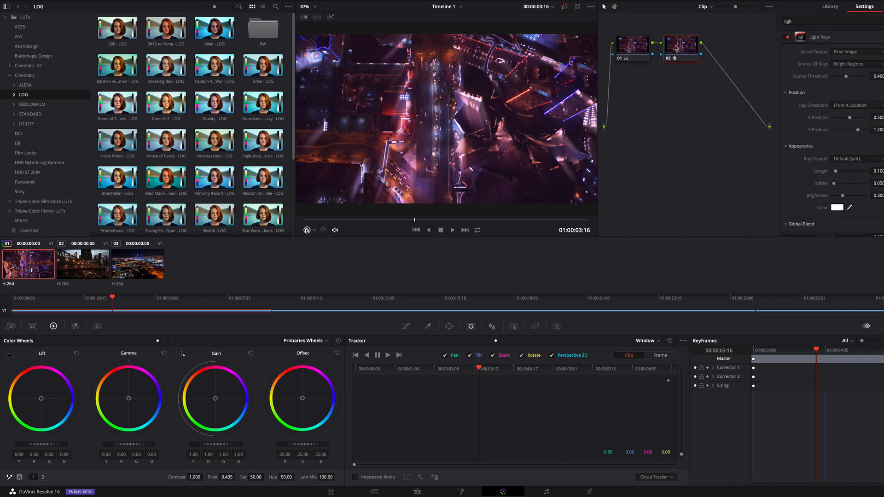
mouse_move(731, 67)
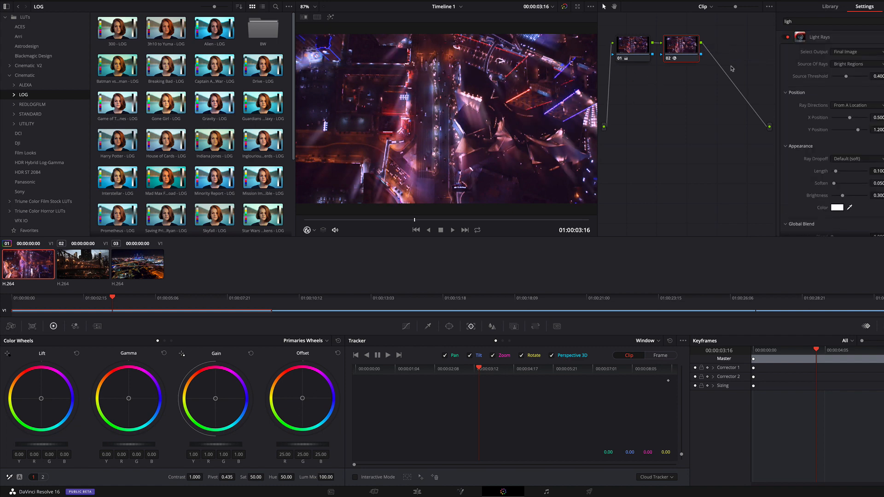
mouse_move(681, 58)
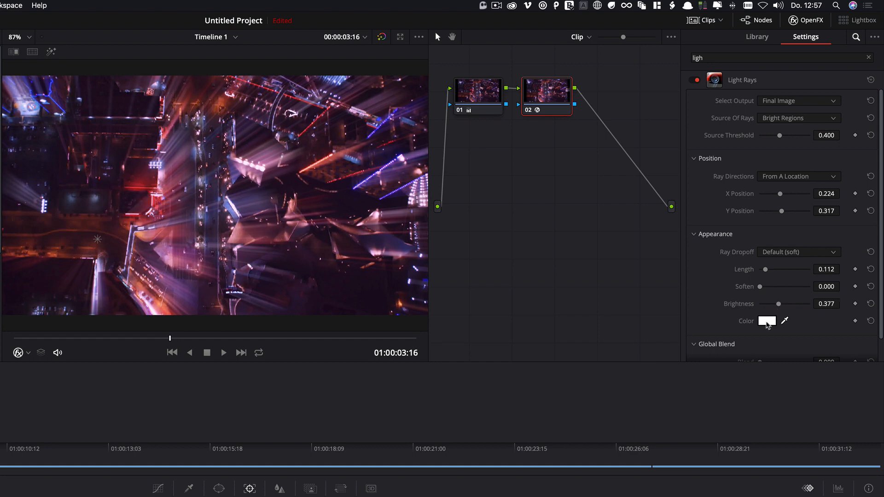
Step: Tint the Las Vegas clip's light rays magenta and preview the result
left_click(767, 321)
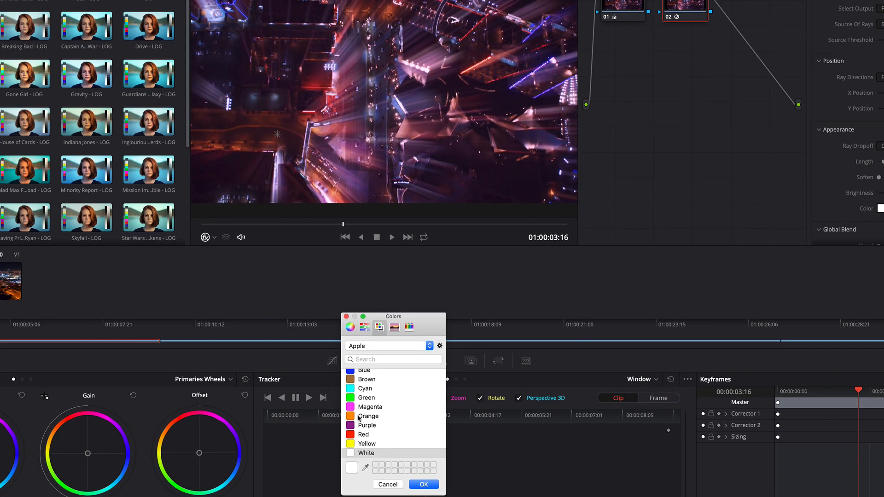
left_click(368, 416)
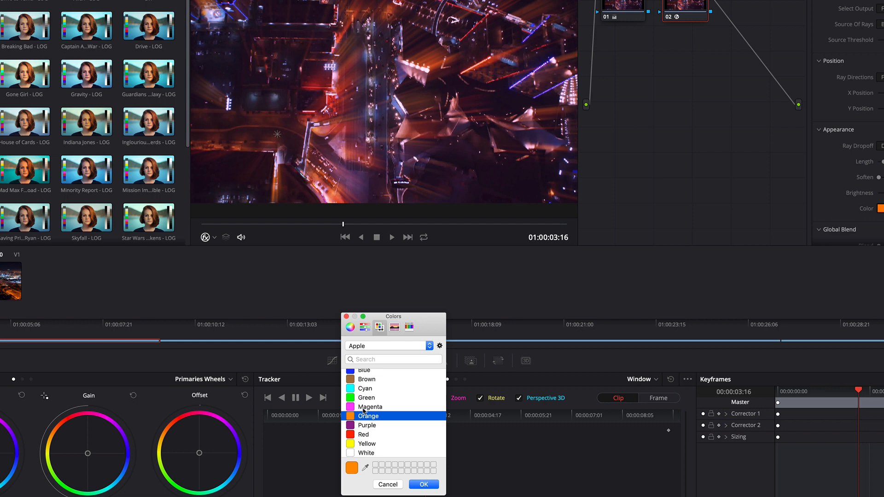
left_click(370, 406)
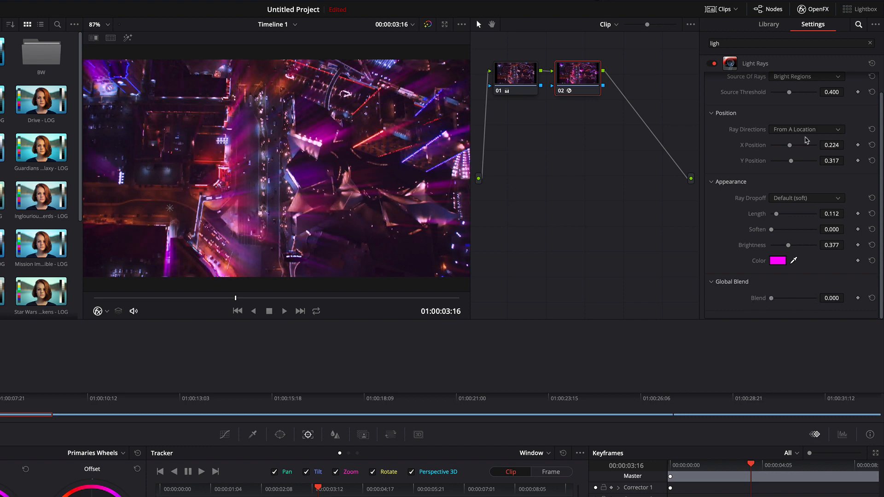
mouse_move(608, 201)
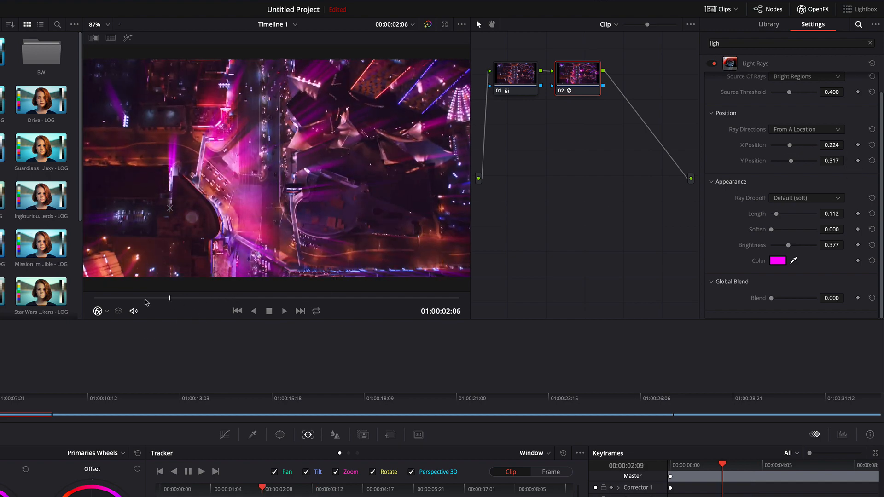
left_click(284, 310)
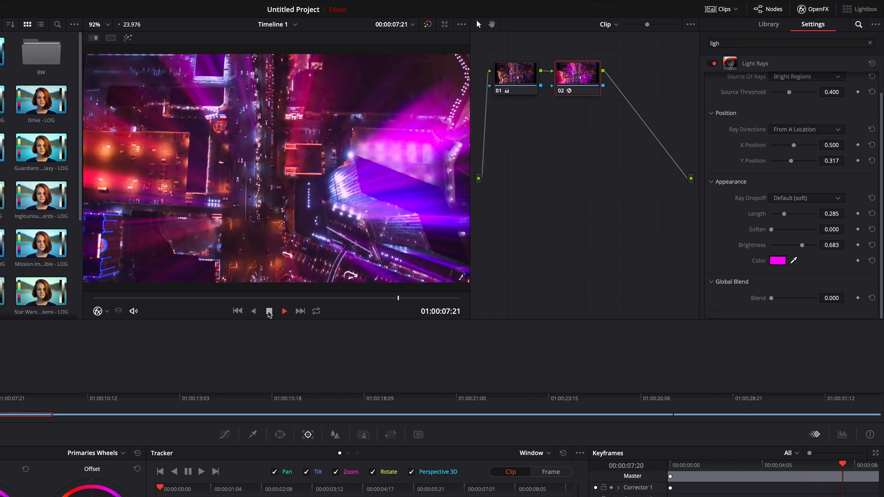
left_click(284, 311)
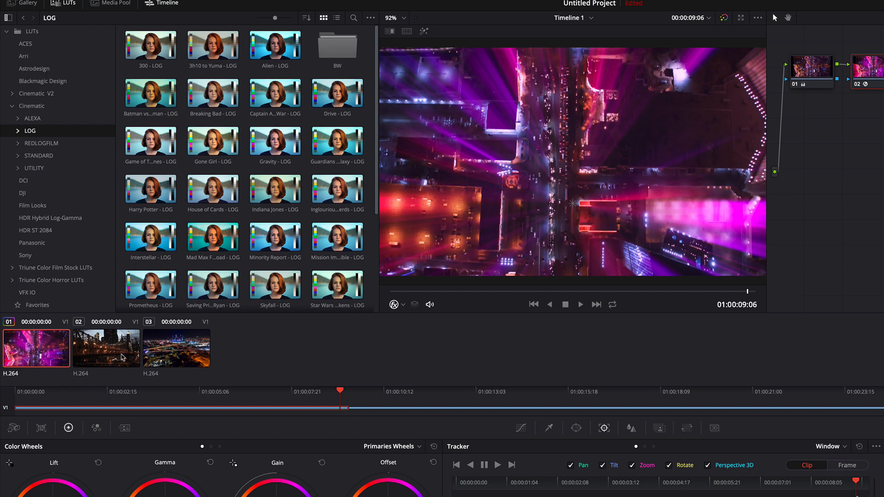
Step: Load the New York bridge clip from the Color page clip strip
left_click(106, 348)
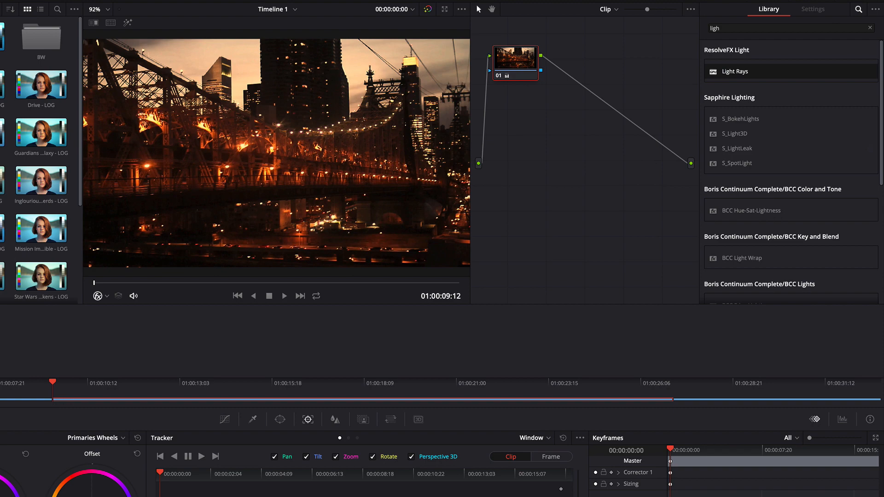
Step: Add a serial node to the bridge clip and apply Light Rays to it
right_click(514, 63)
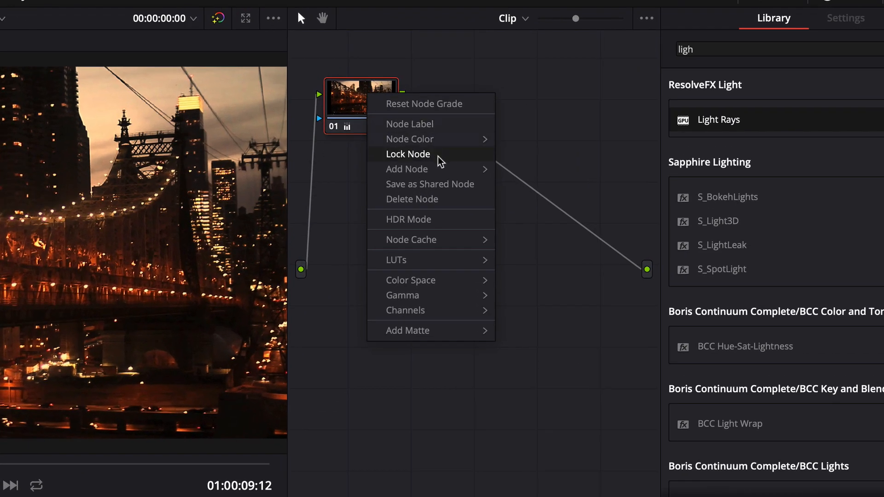
left_click(406, 169)
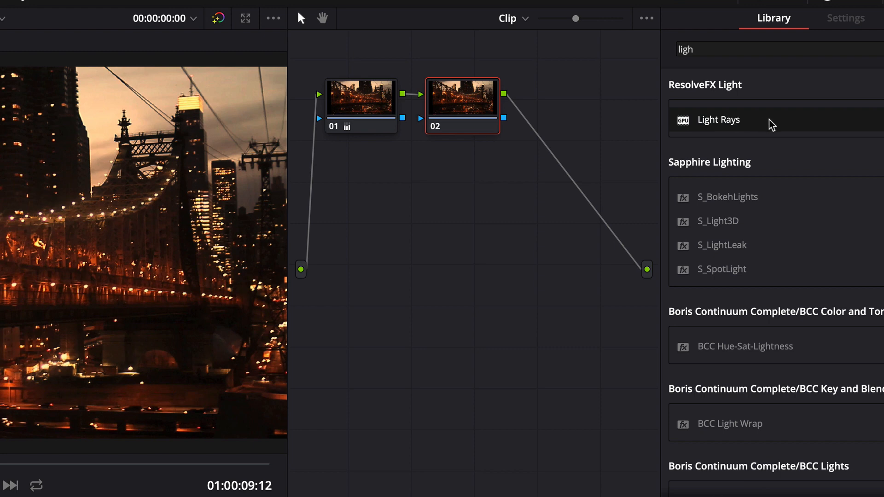
double_click(717, 119)
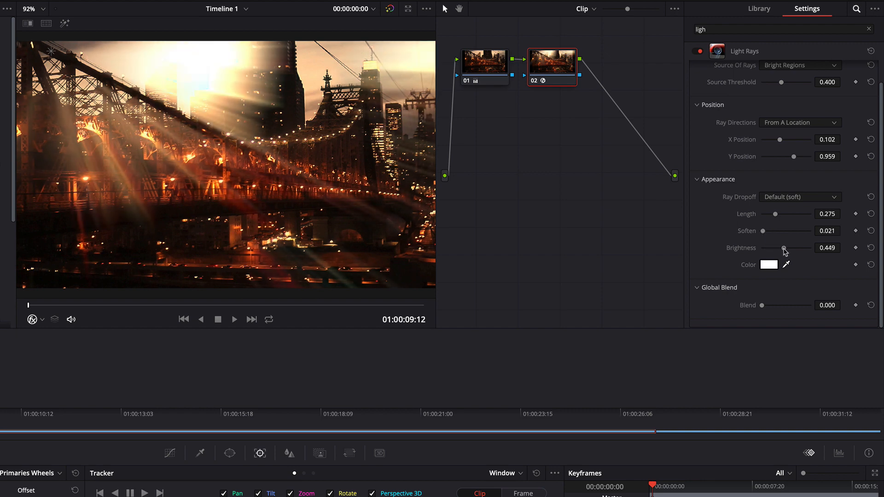
Step: Play and stop the bridge clip to preview its light rays
left_click(233, 319)
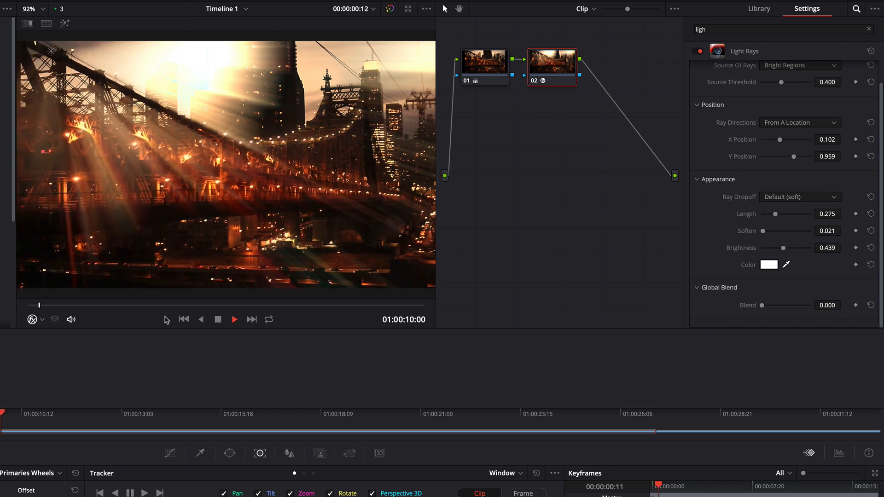
left_click(234, 319)
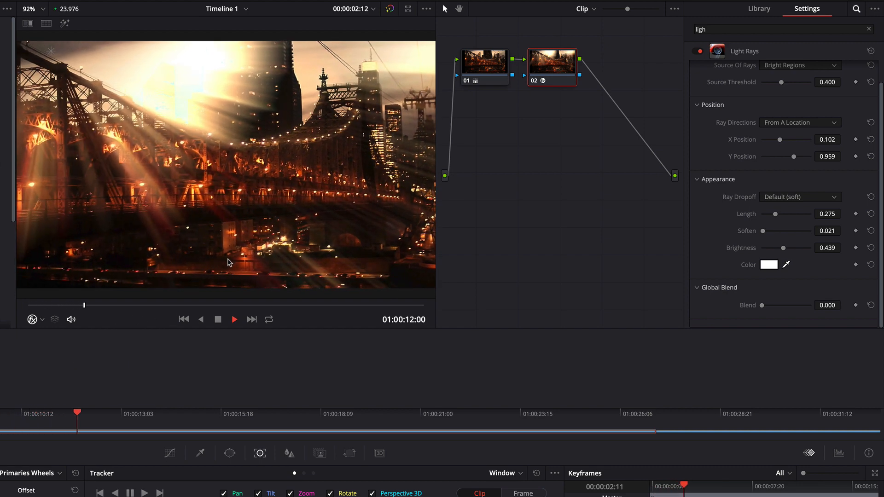
left_click(233, 319)
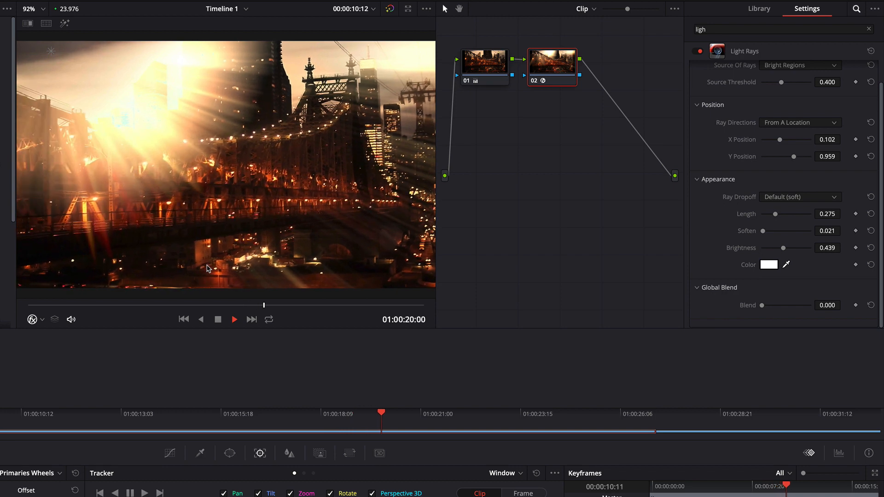
left_click(234, 319)
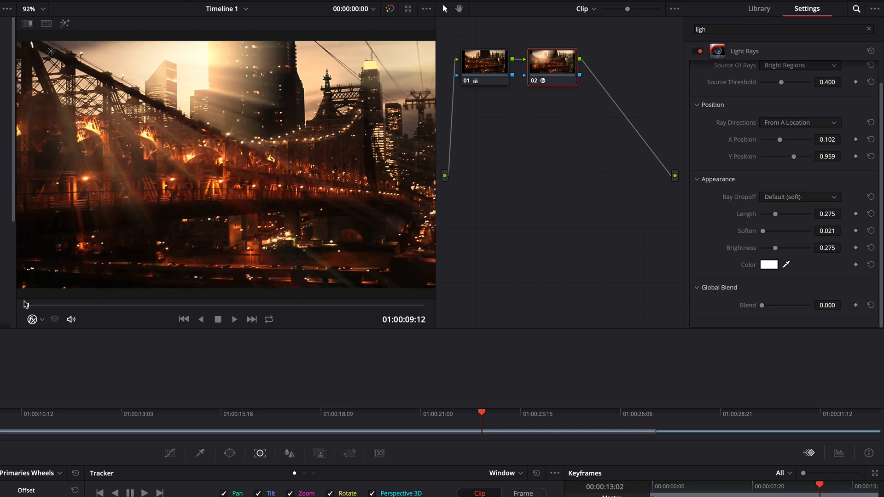
left_click(234, 319)
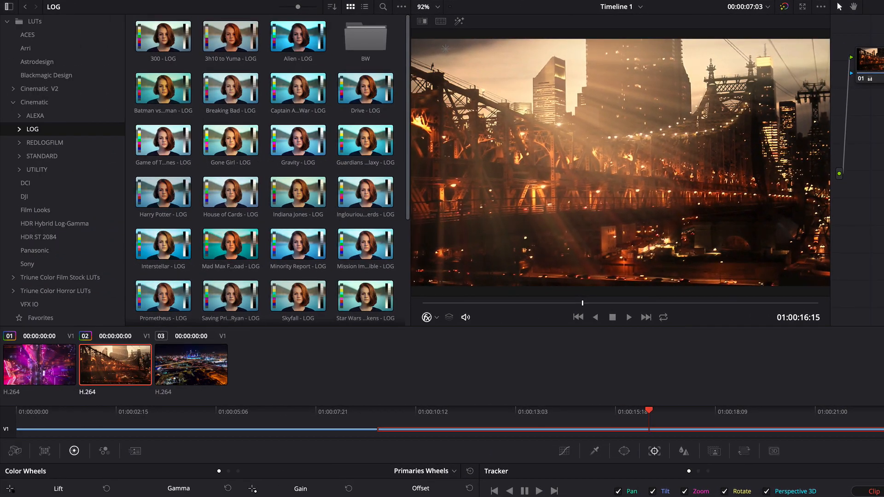
Step: Load clip 03, the night city timelapse, and return to the Nodes view
left_click(190, 363)
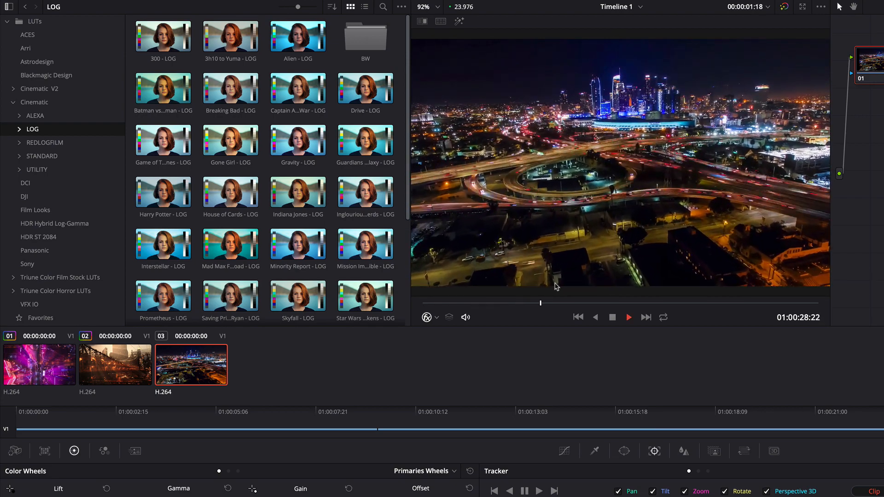
left_click(628, 317)
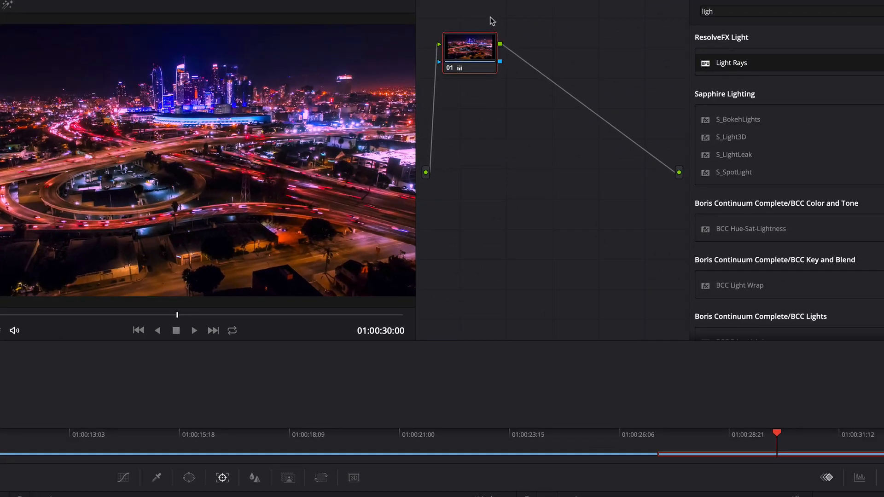
Step: Add a serial node after node 01 on the night city clip
right_click(469, 50)
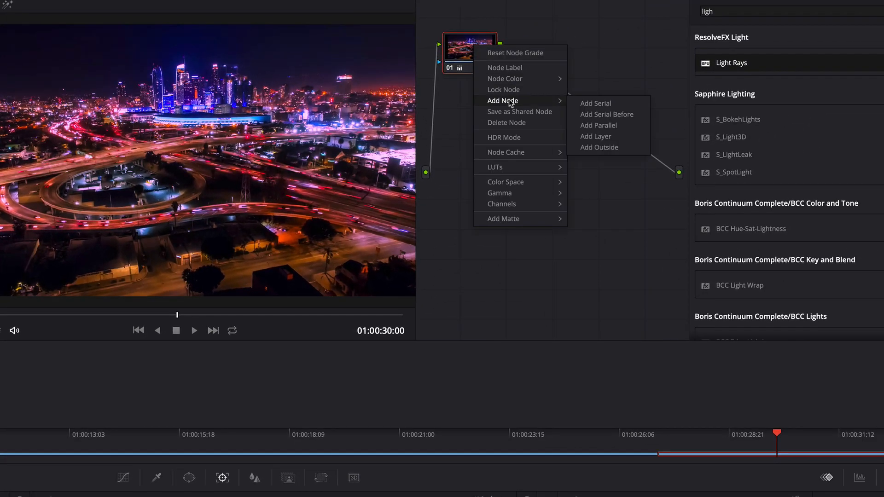
left_click(595, 103)
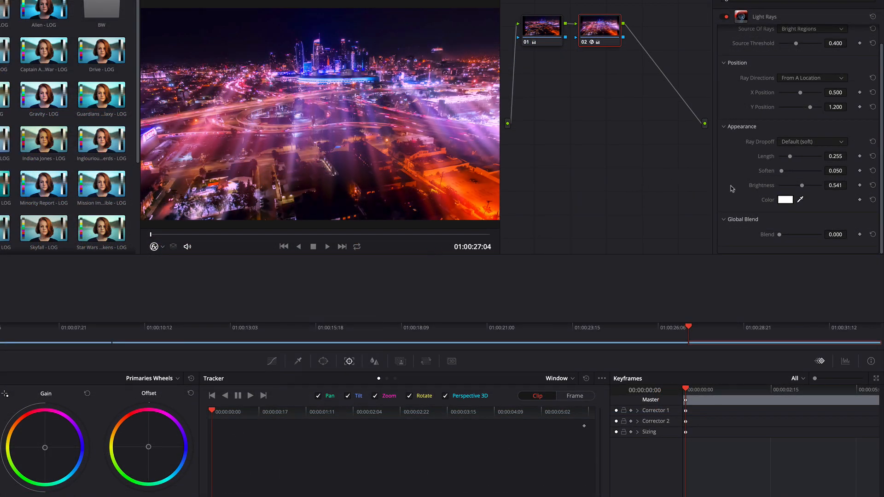
mouse_move(418, 164)
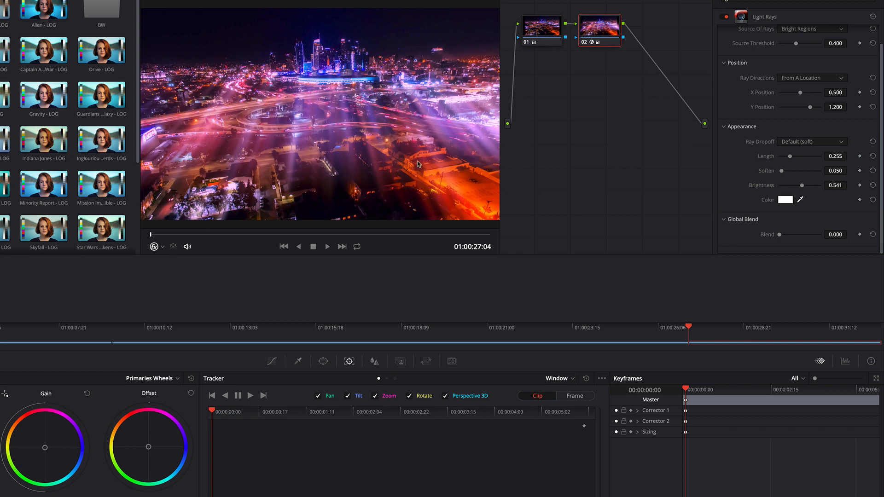
mouse_move(813, 114)
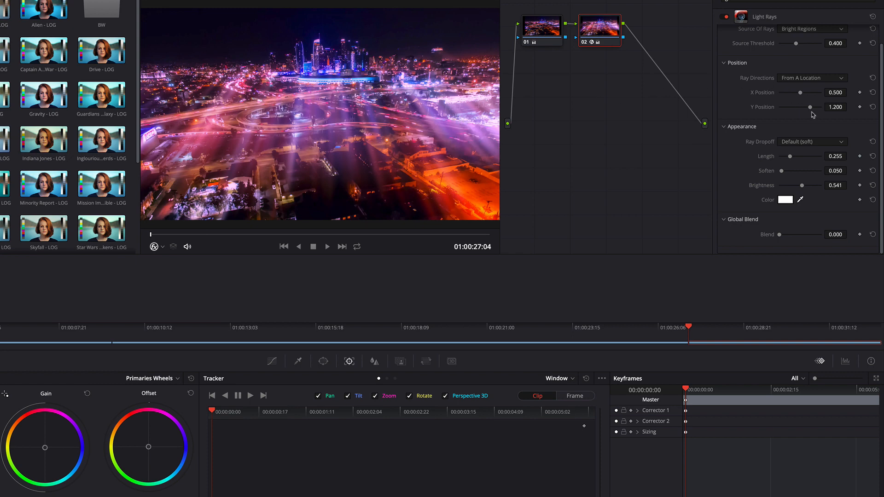
mouse_move(861, 110)
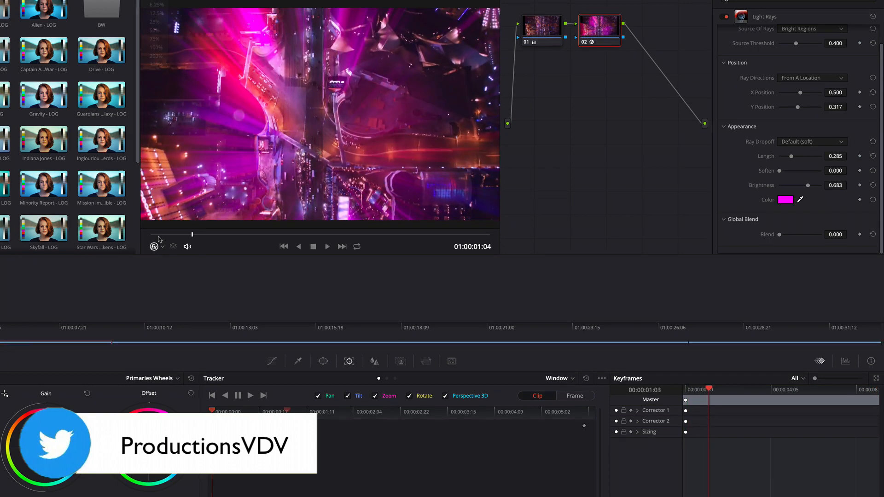
Step: Switch to the Edit page to view the three-clip timeline
left_click(396, 491)
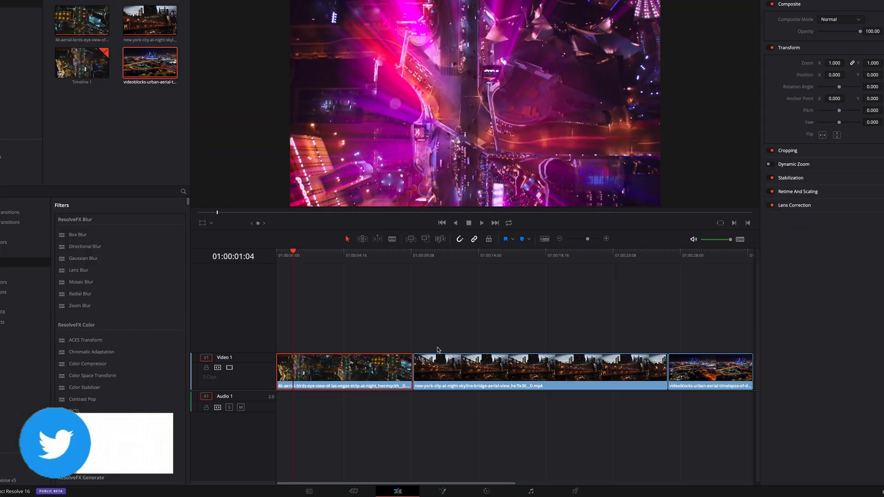